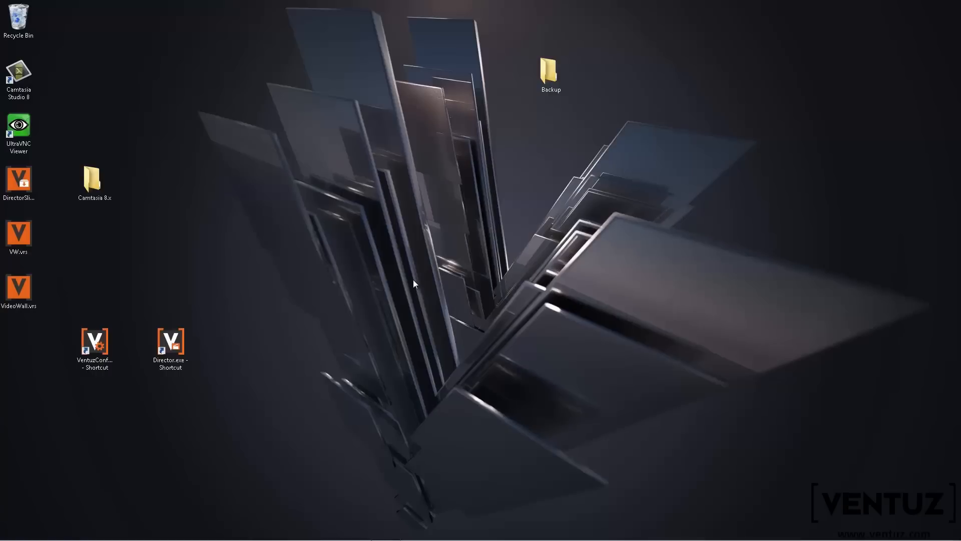
# Step: Launch the Ventuz Configuration Editor from its VentuzConfig.exe desktop shortcut
pyautogui.click(94, 340)
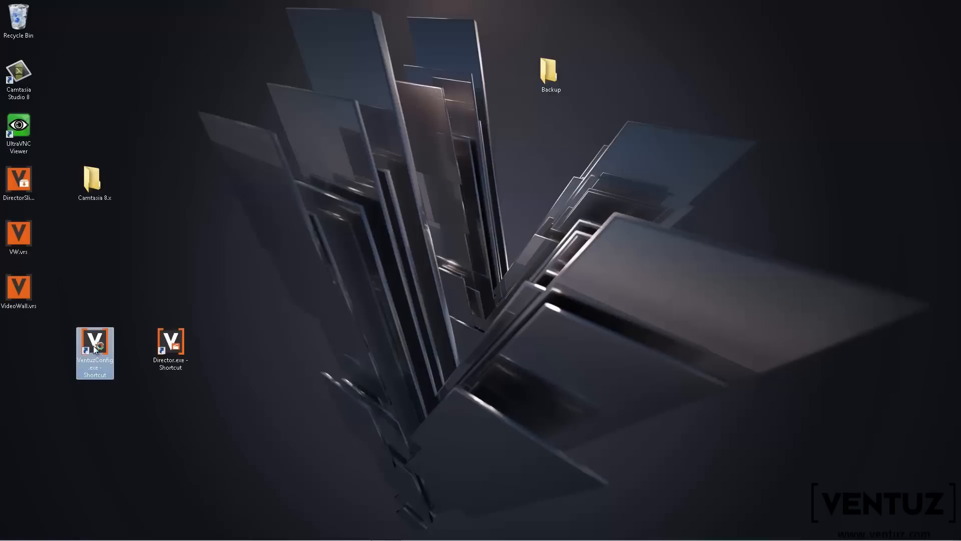
pyautogui.doubleClick(94, 342)
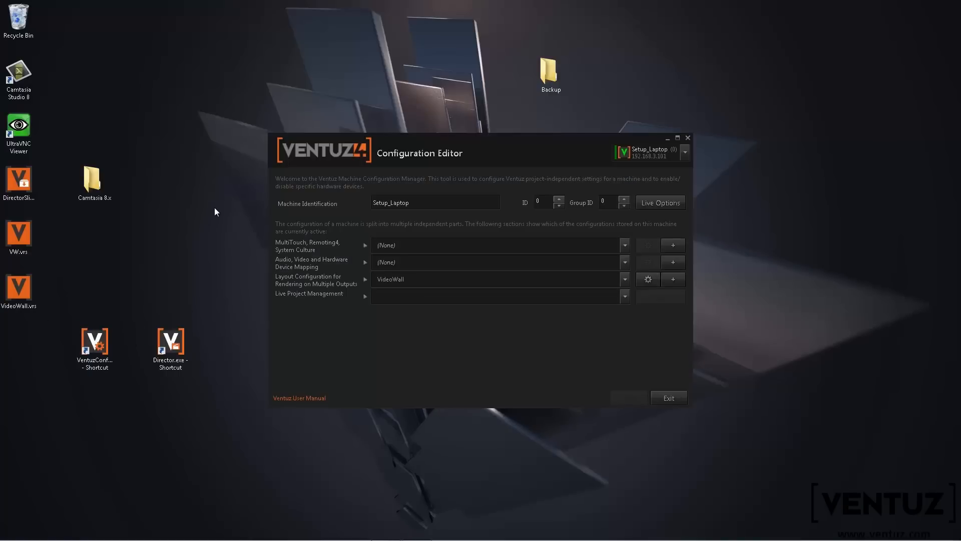
pyautogui.moveTo(184, 209)
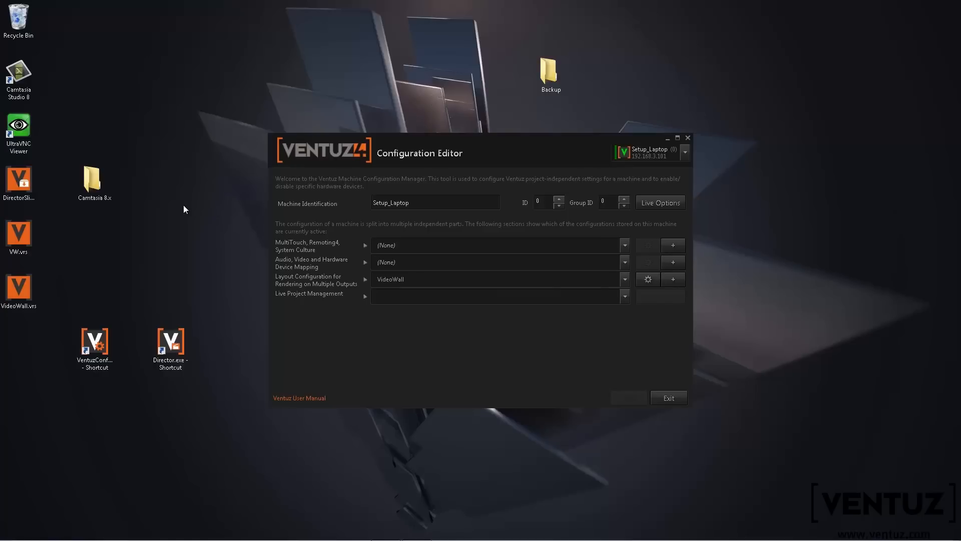
pyautogui.moveTo(558, 318)
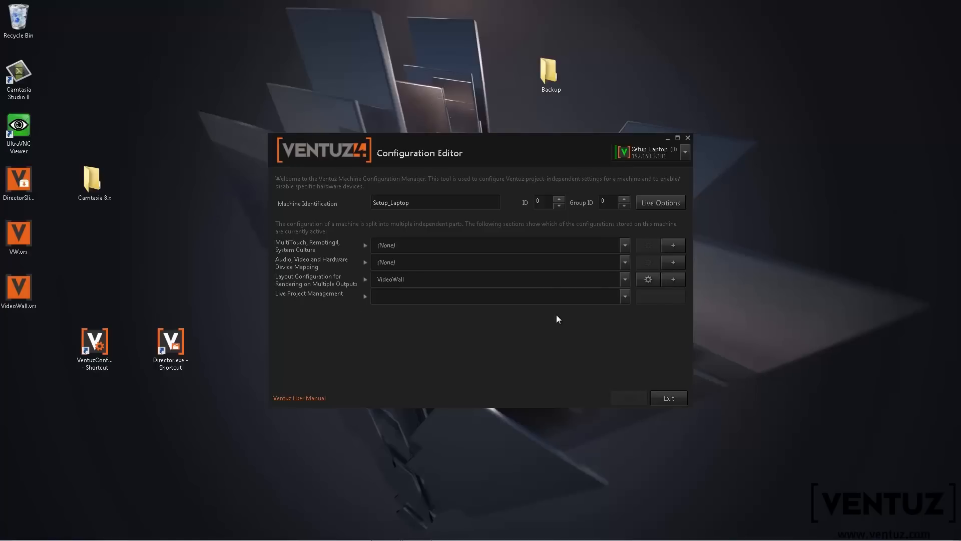
pyautogui.moveTo(603, 152)
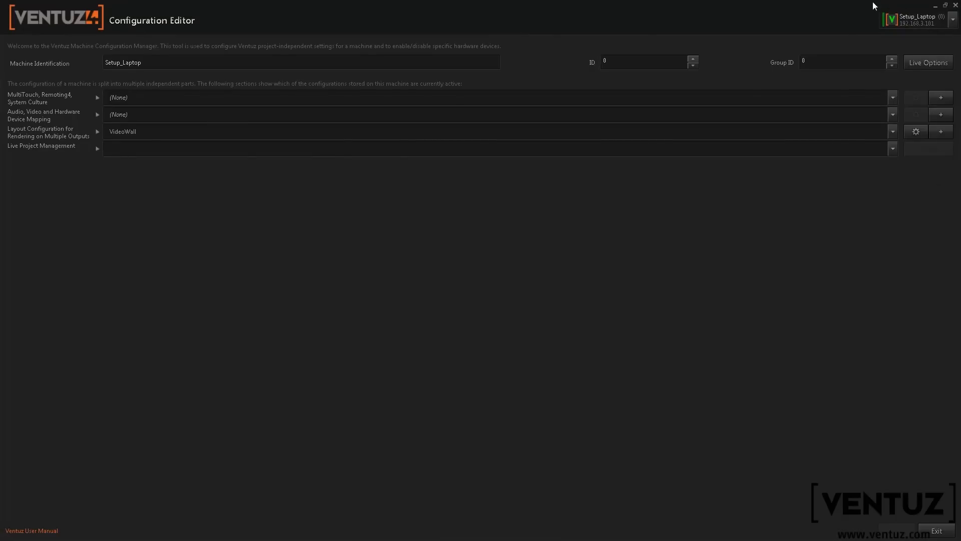
pyautogui.moveTo(879, 12)
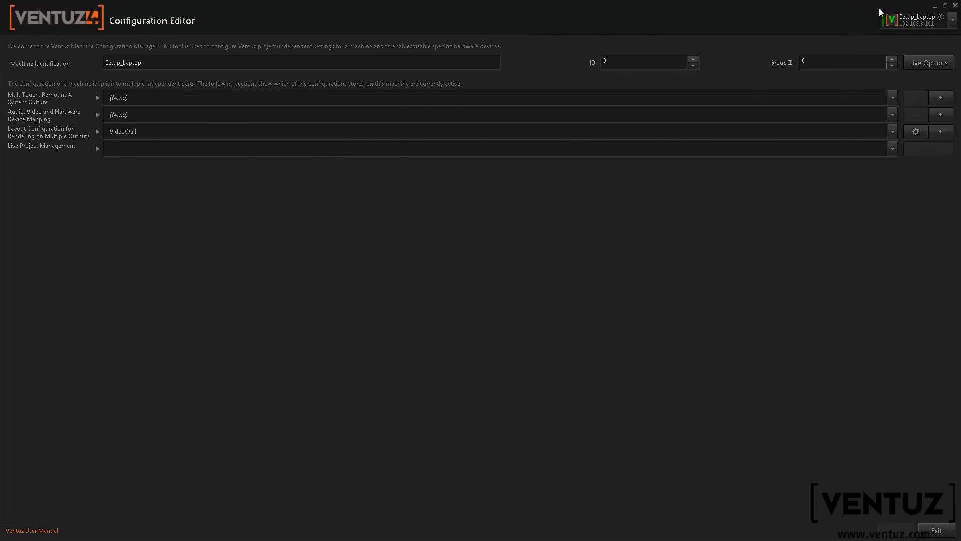
# Step: Bring up the machine selector listing Group 3's VBOX PCs and Setup_Laptop
pyautogui.click(951, 21)
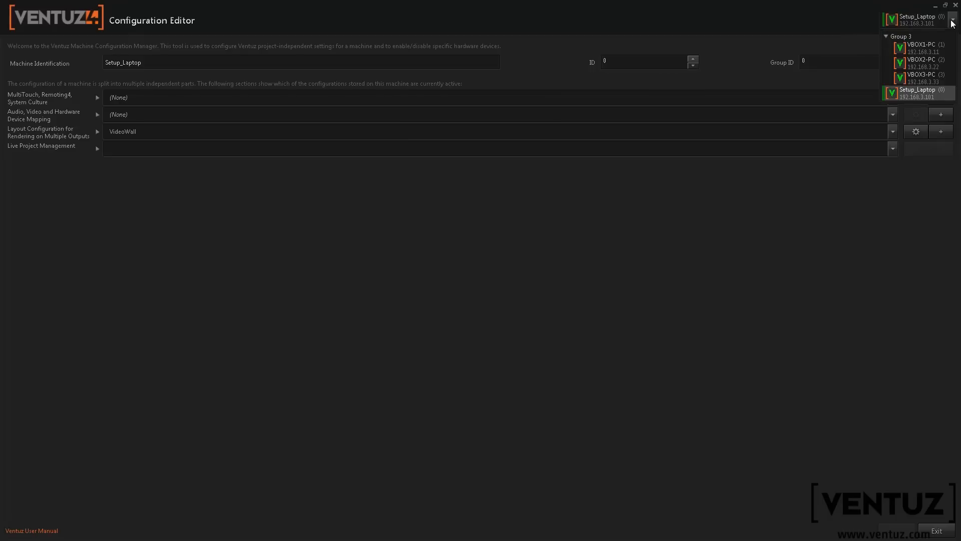
pyautogui.moveTo(944, 84)
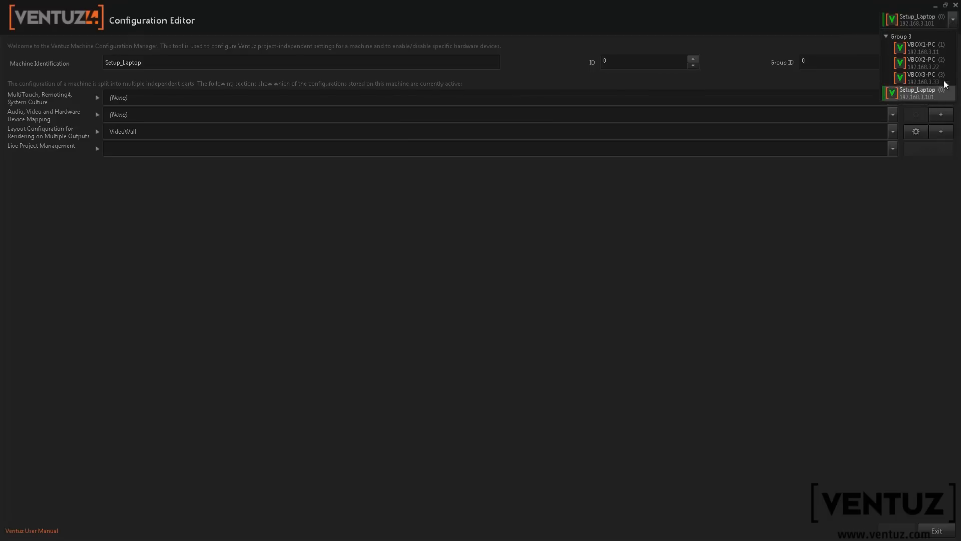
pyautogui.moveTo(919, 36)
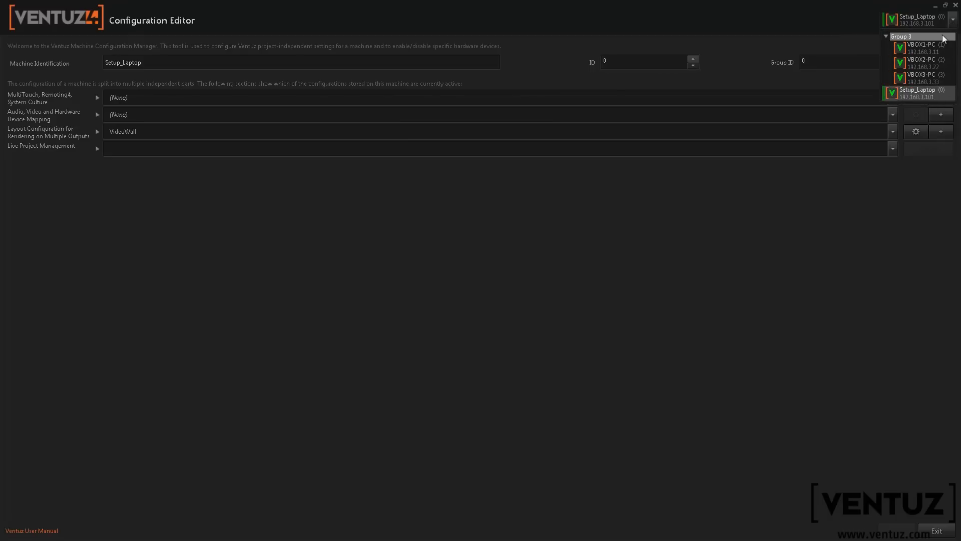
pyautogui.moveTo(919, 63)
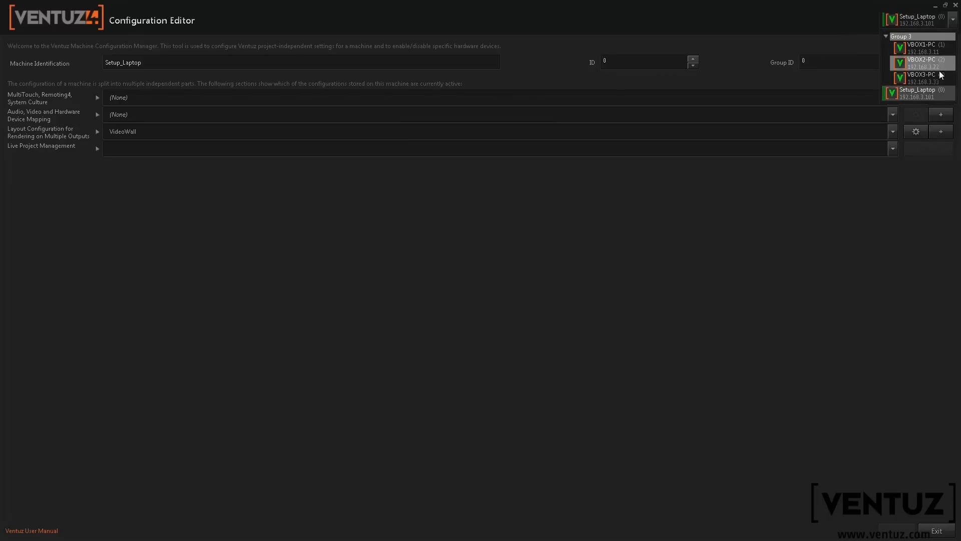
pyautogui.moveTo(755, 79)
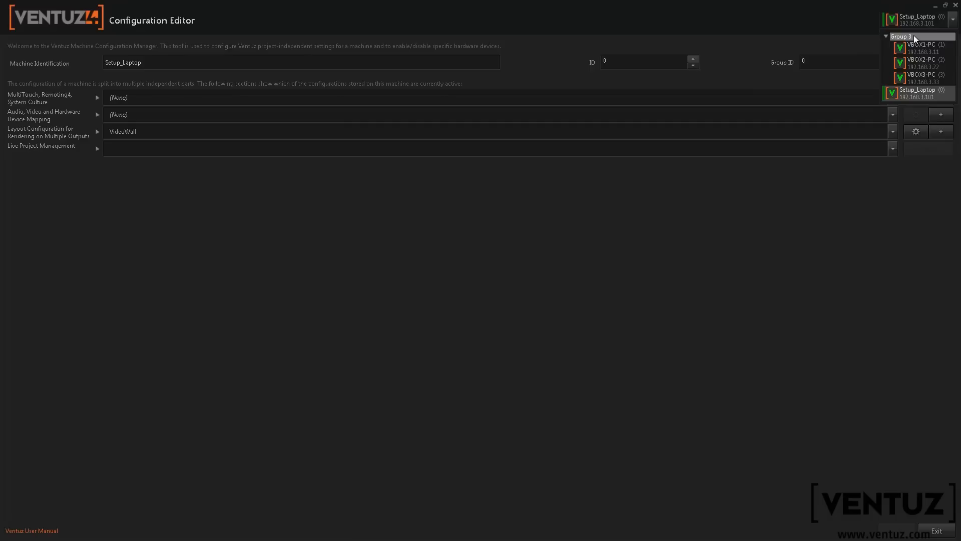
pyautogui.moveTo(911, 38)
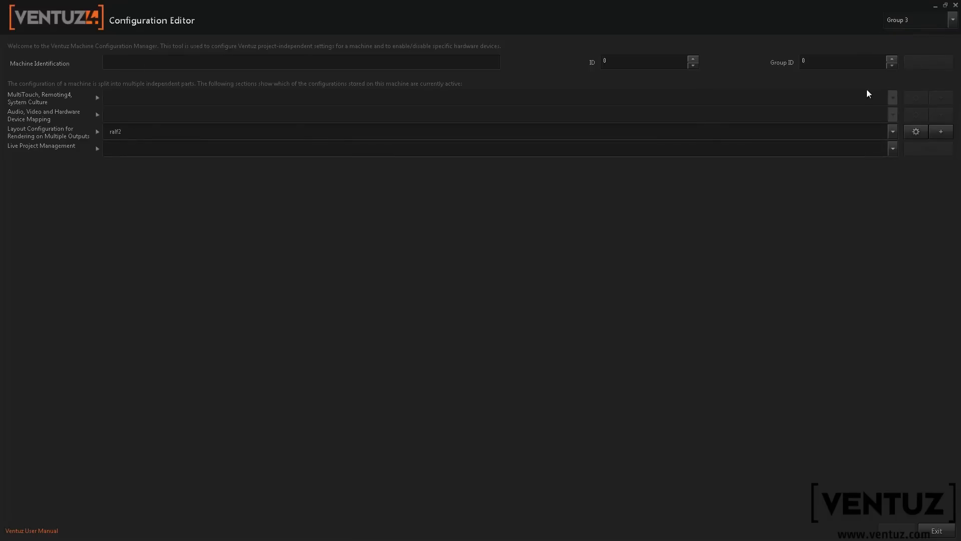
pyautogui.moveTo(709, 237)
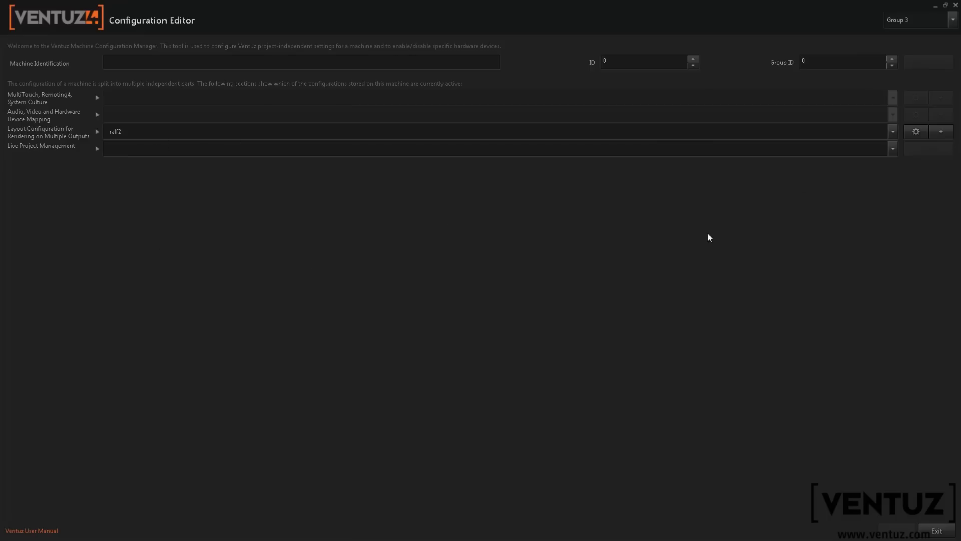
pyautogui.moveTo(125, 131)
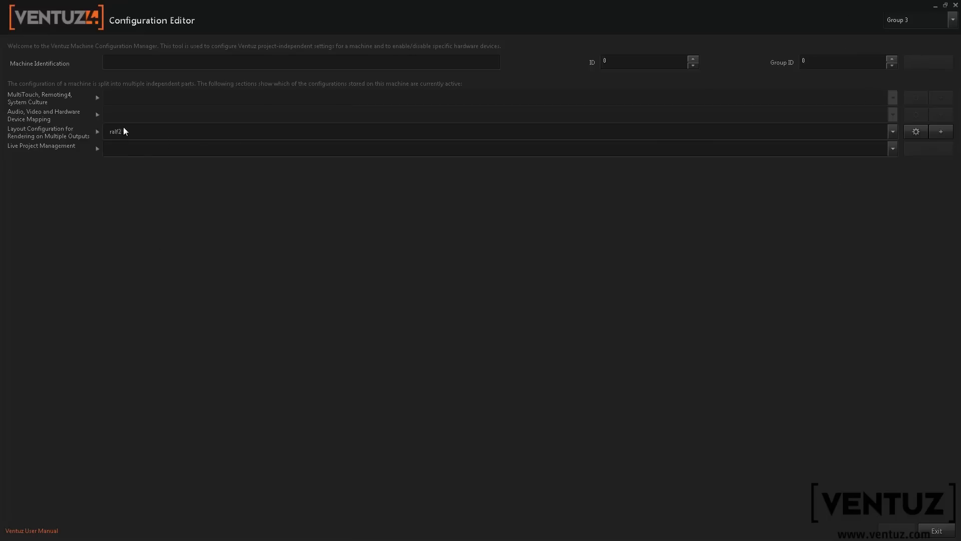
pyautogui.moveTo(111, 150)
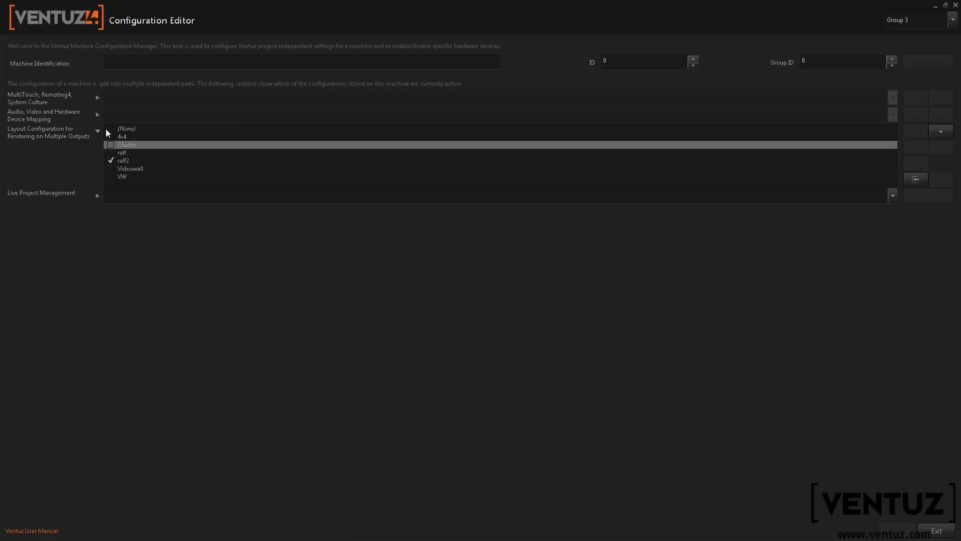
pyautogui.moveTo(83, 163)
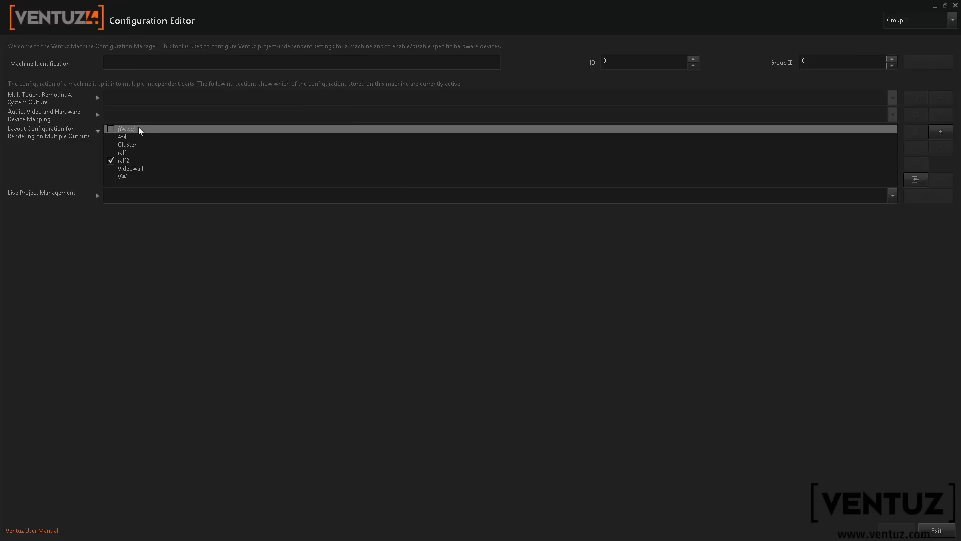
pyautogui.moveTo(951, 131)
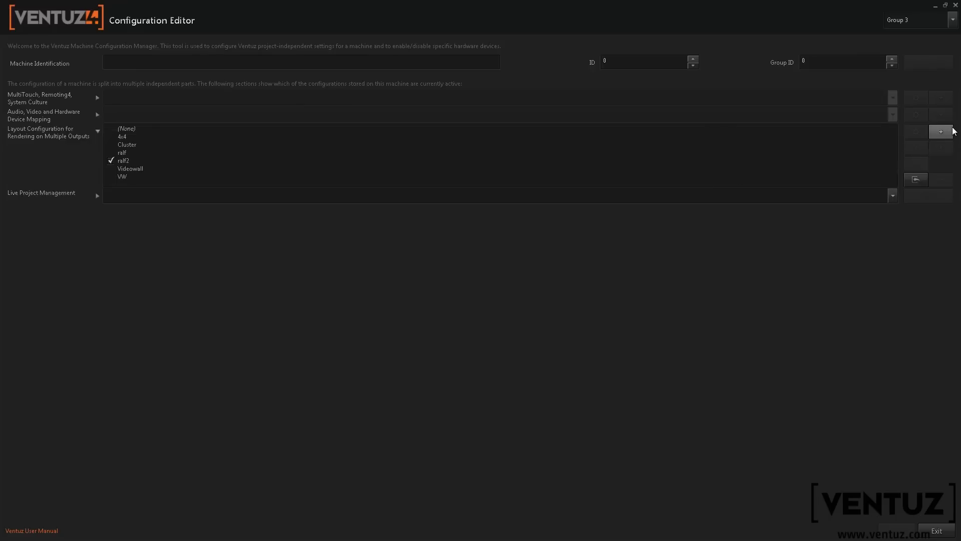
# Step: Add a new layout configuration named '4x3_vw' to Group 3's layout list
pyautogui.click(941, 131)
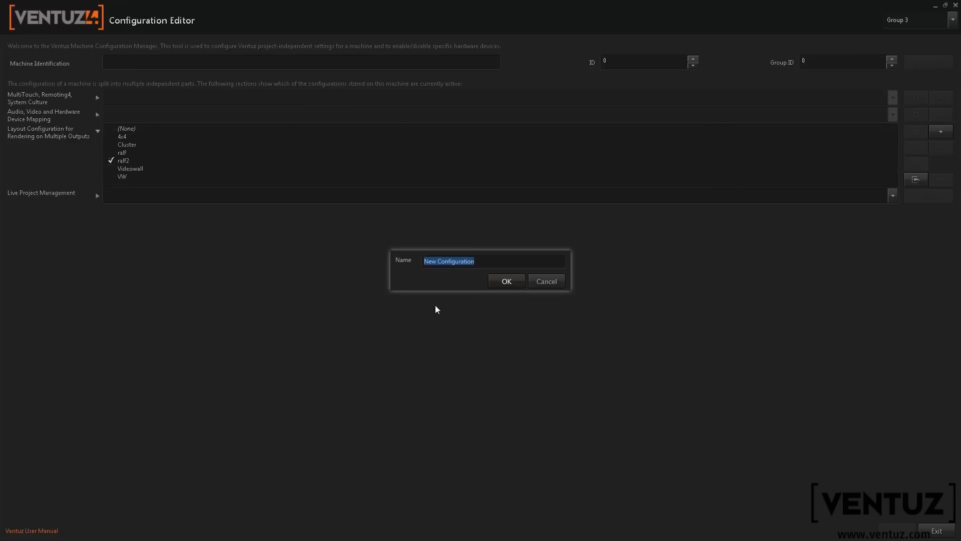
pyautogui.moveTo(447, 257)
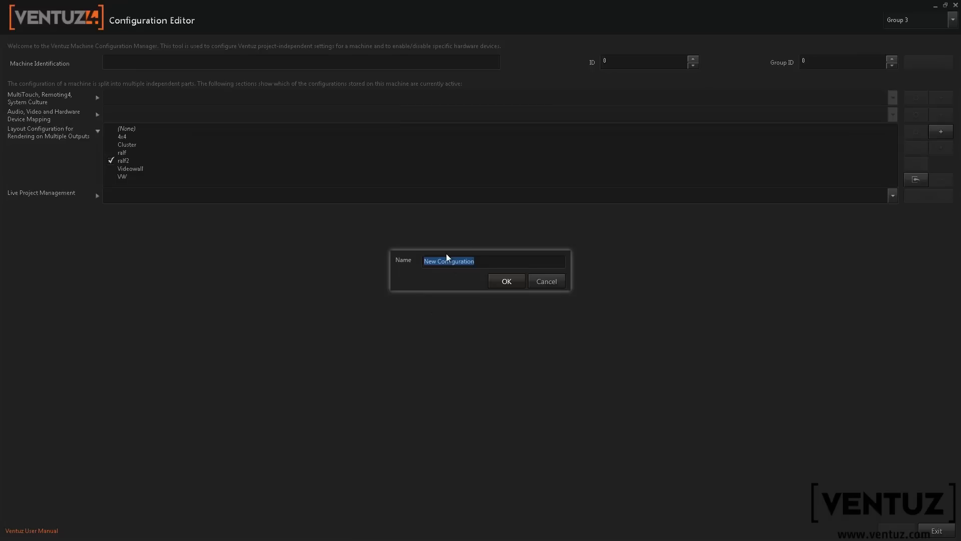
pyautogui.write('4x')
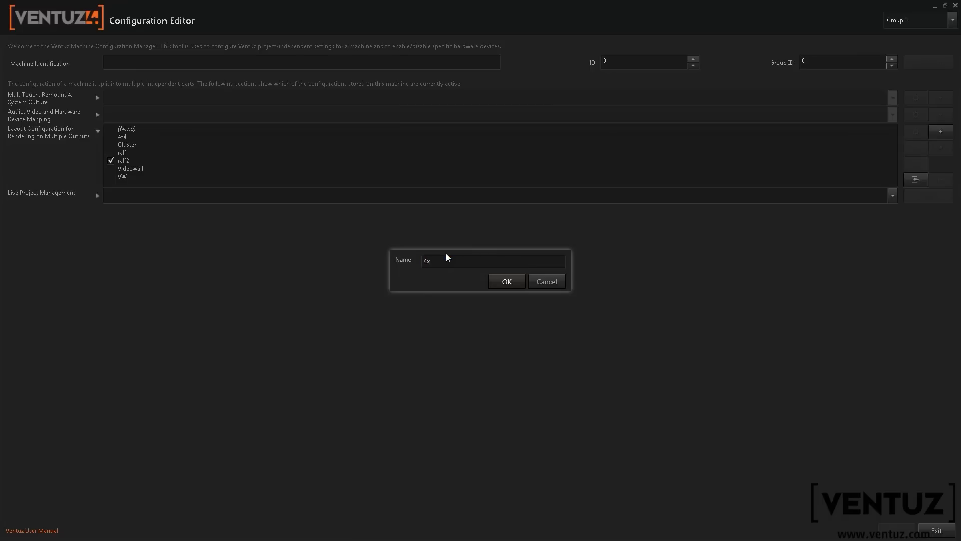
pyautogui.write('3 <vw')
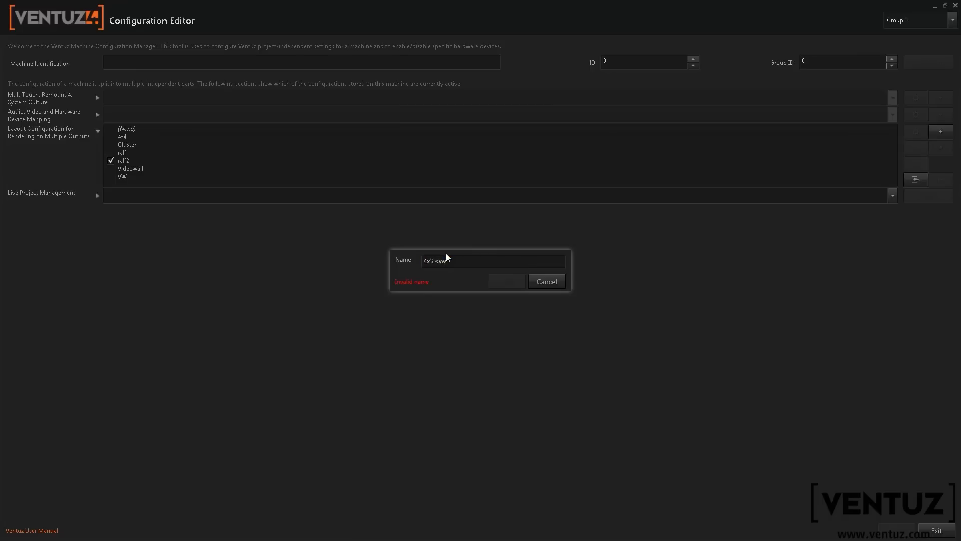
pyautogui.click(544, 280)
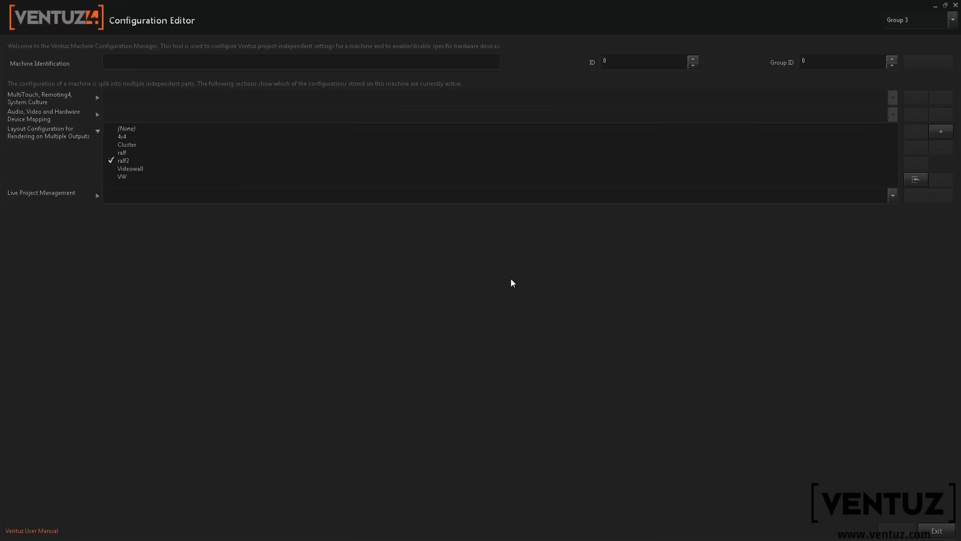
pyautogui.moveTo(206, 231)
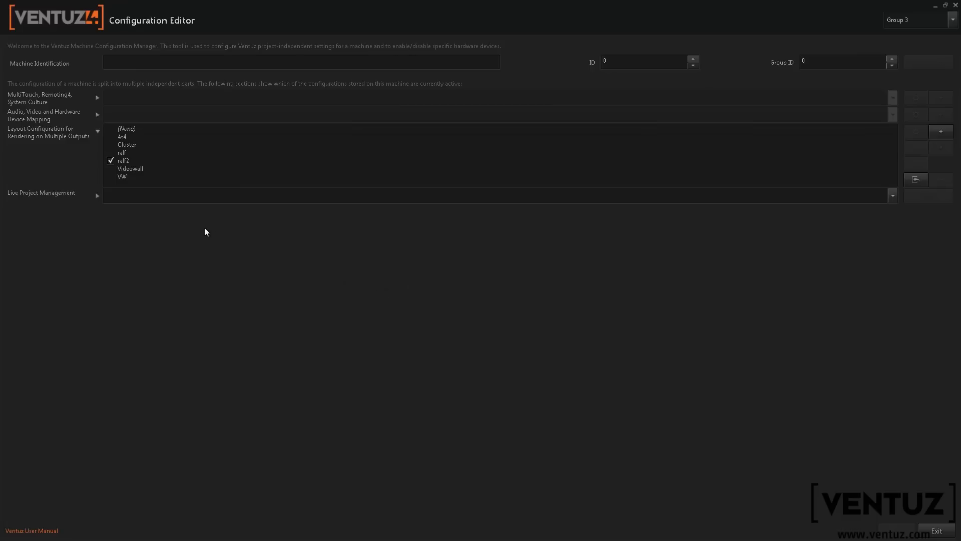
pyautogui.moveTo(198, 189)
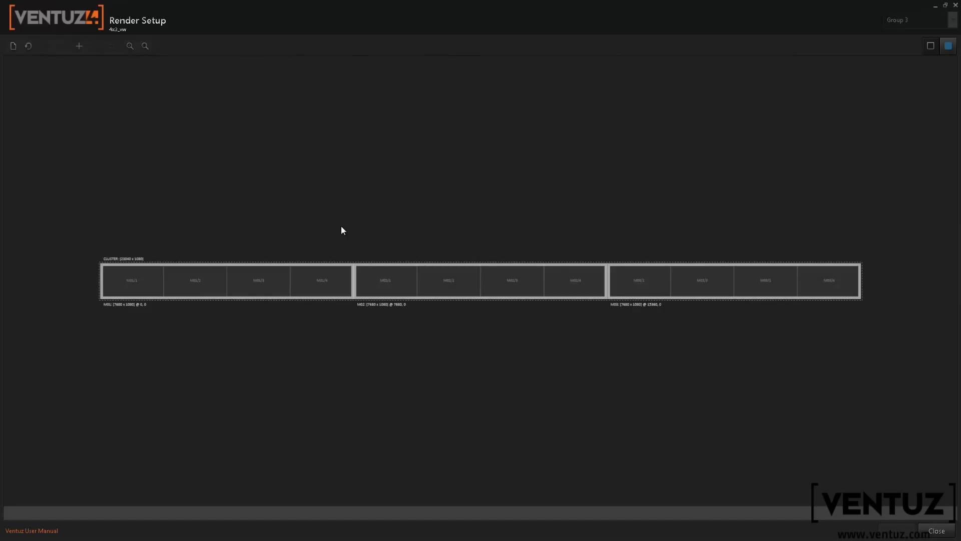
pyautogui.moveTo(377, 251)
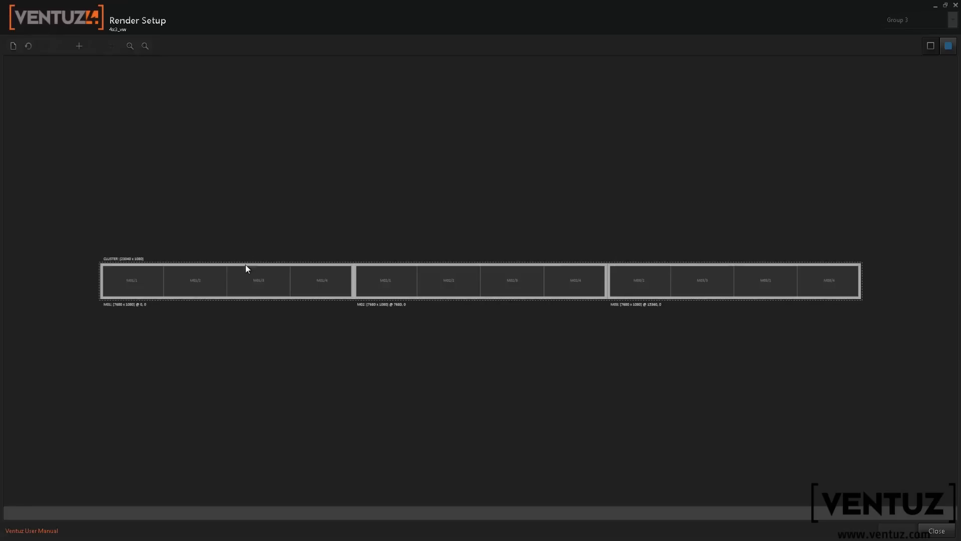
pyautogui.moveTo(386, 300)
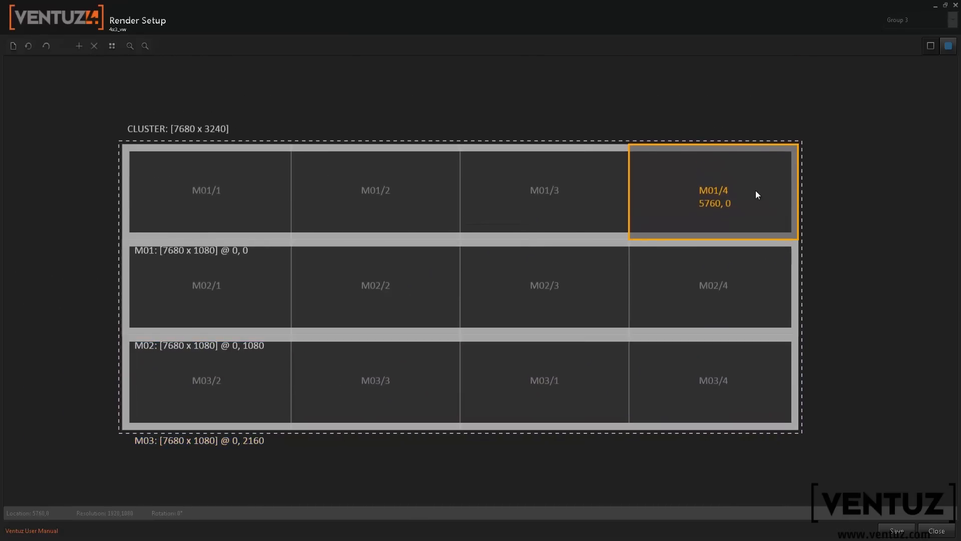
pyautogui.moveTo(883, 231)
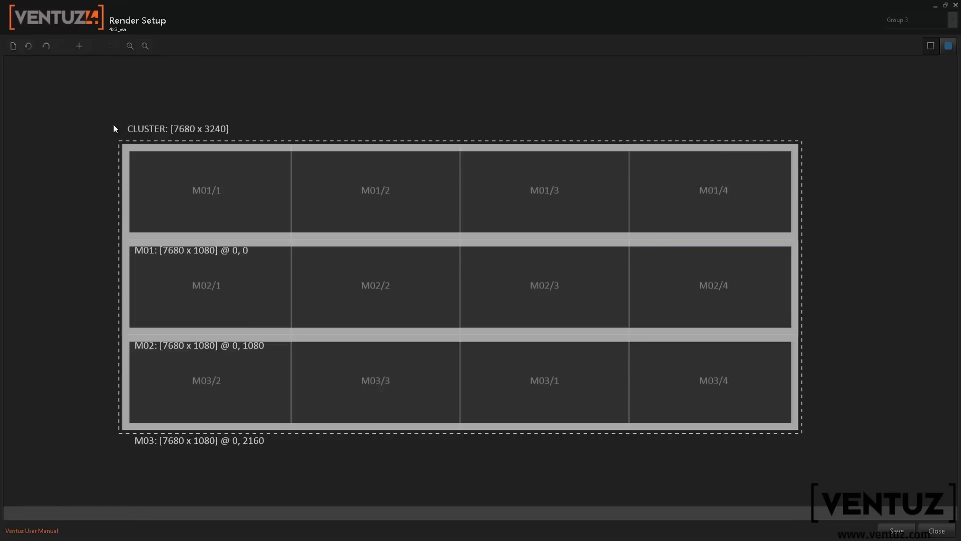
pyautogui.moveTo(792, 84)
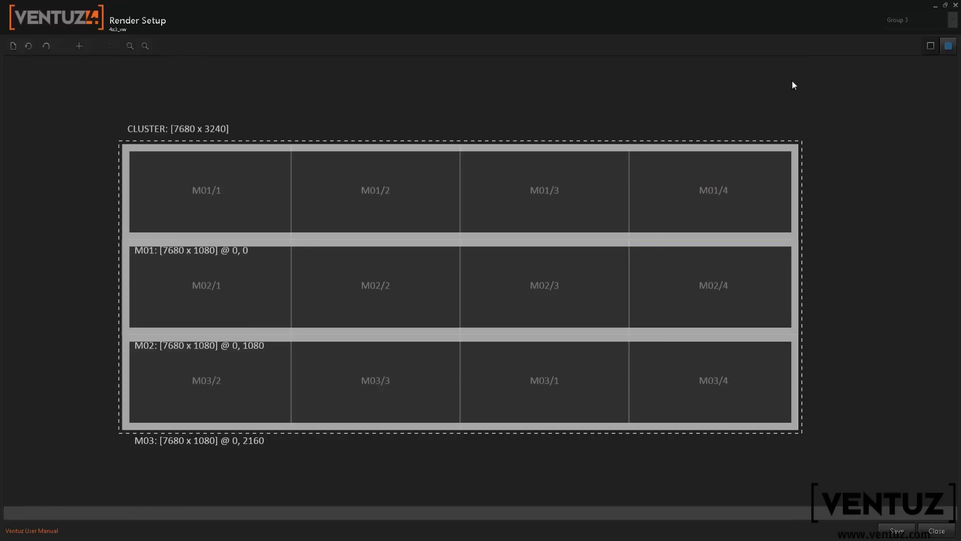
pyautogui.moveTo(930, 46)
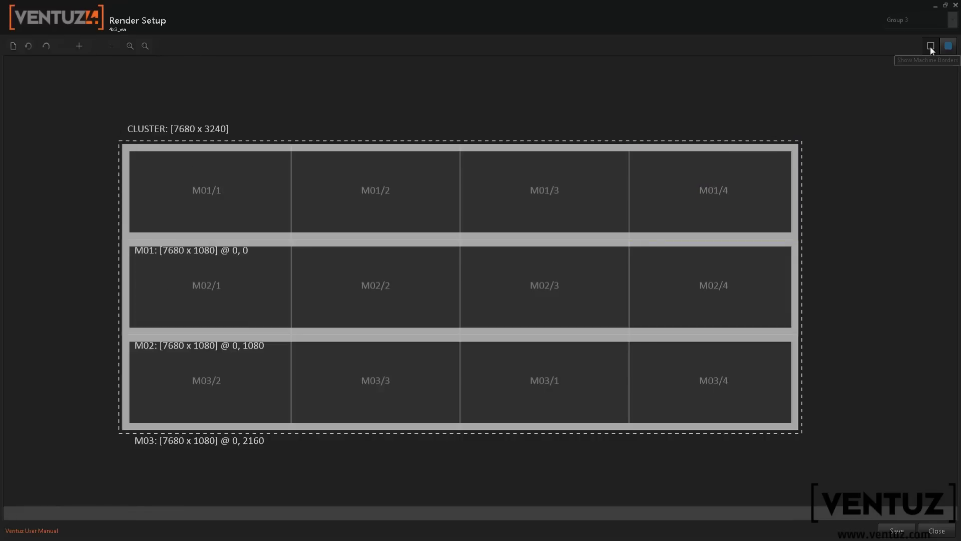
# Step: Turn off Show Machine Borders so the 7680x3240 cluster reads as one 4x3 grid
pyautogui.click(930, 45)
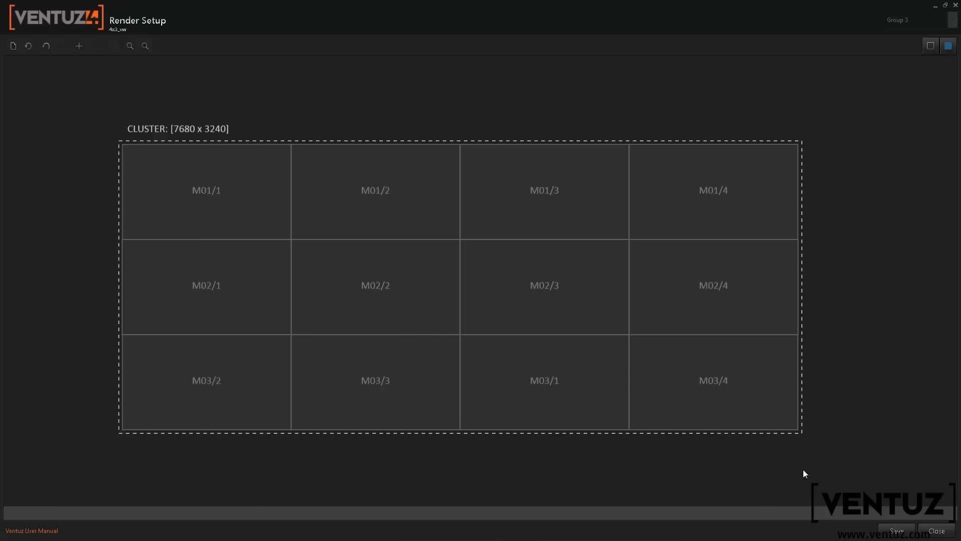
pyautogui.moveTo(846, 438)
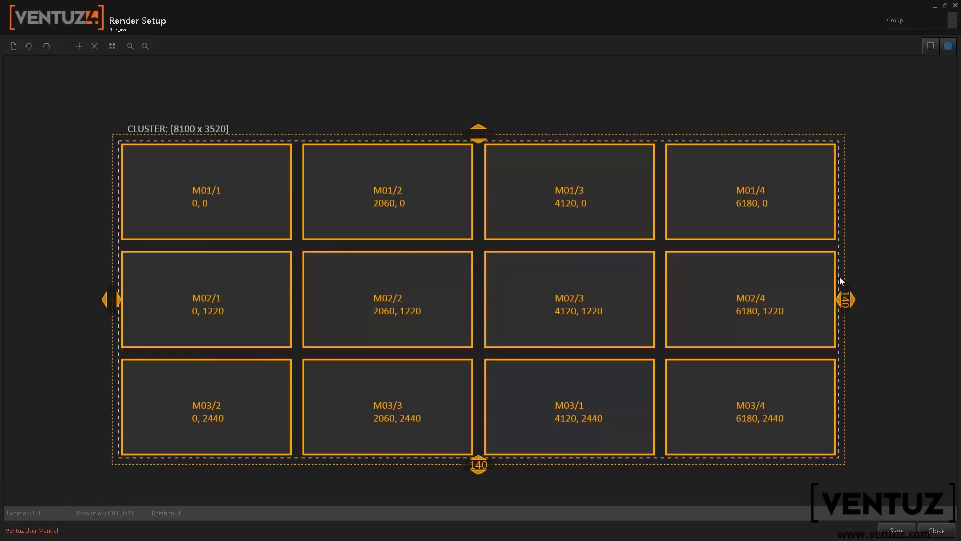
pyautogui.moveTo(749, 116)
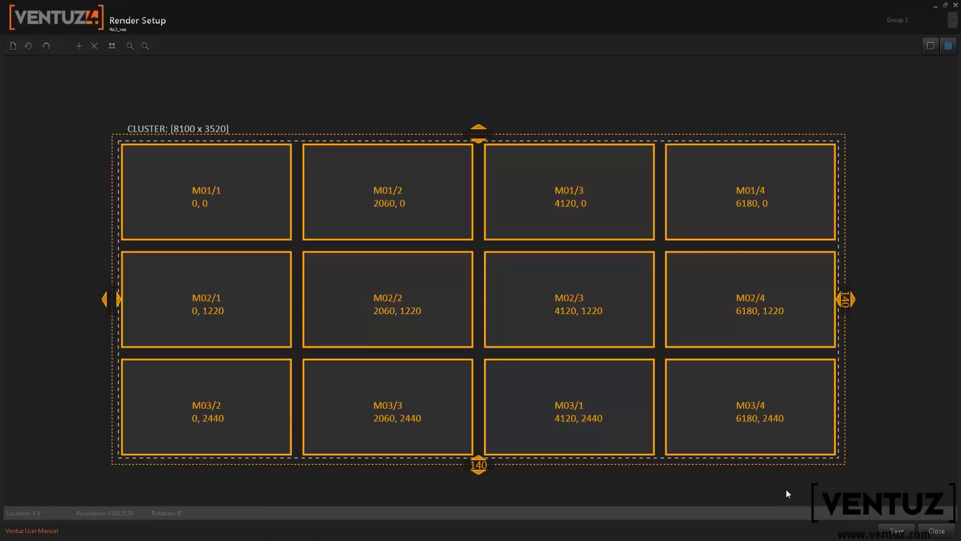
pyautogui.moveTo(821, 226)
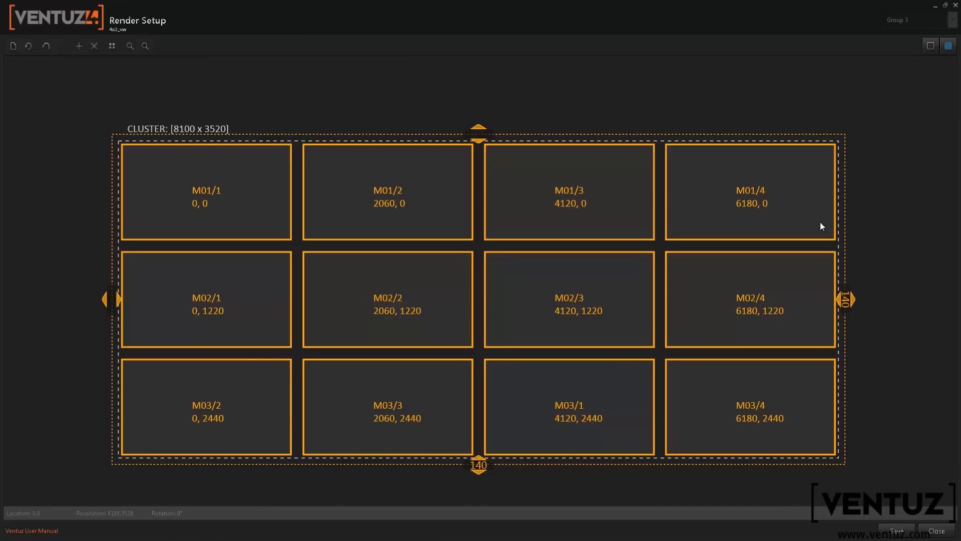
pyautogui.moveTo(775, 72)
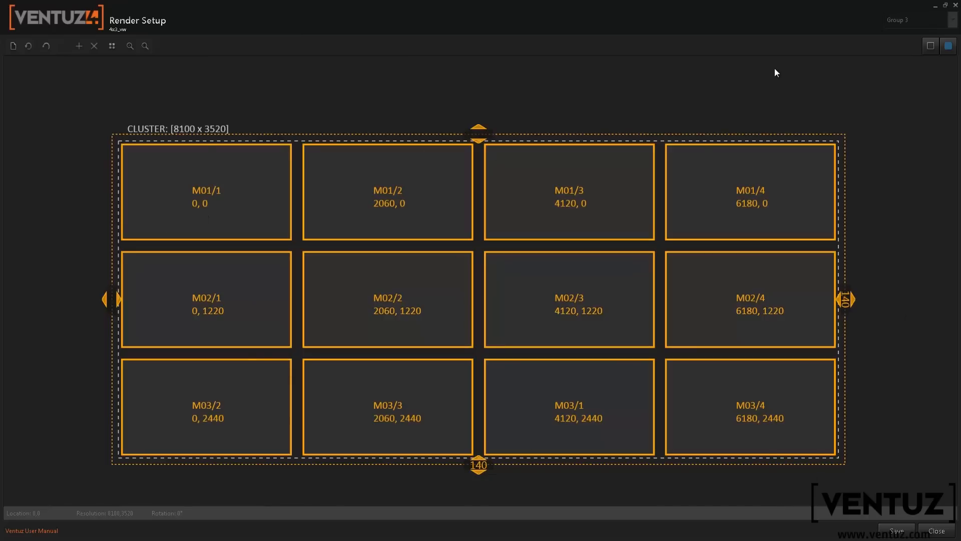
# Step: Toggle machine borders on and off to verify the 140-pixel bezel gaps
pyautogui.click(931, 45)
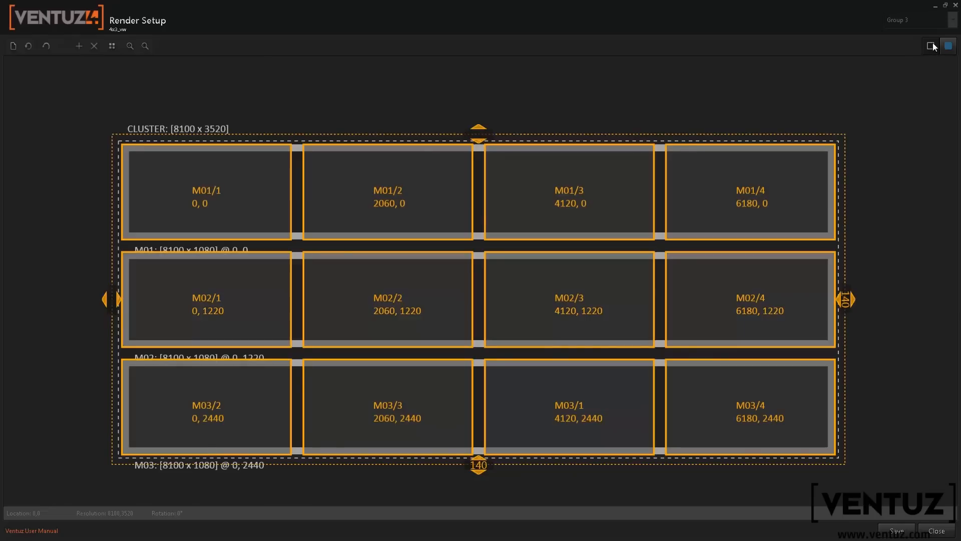
pyautogui.click(930, 45)
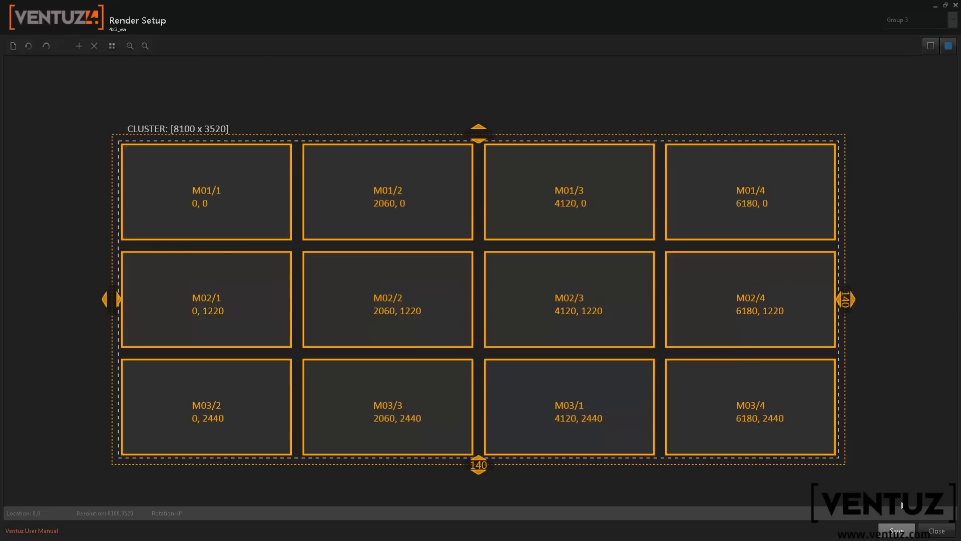
pyautogui.moveTo(936, 530)
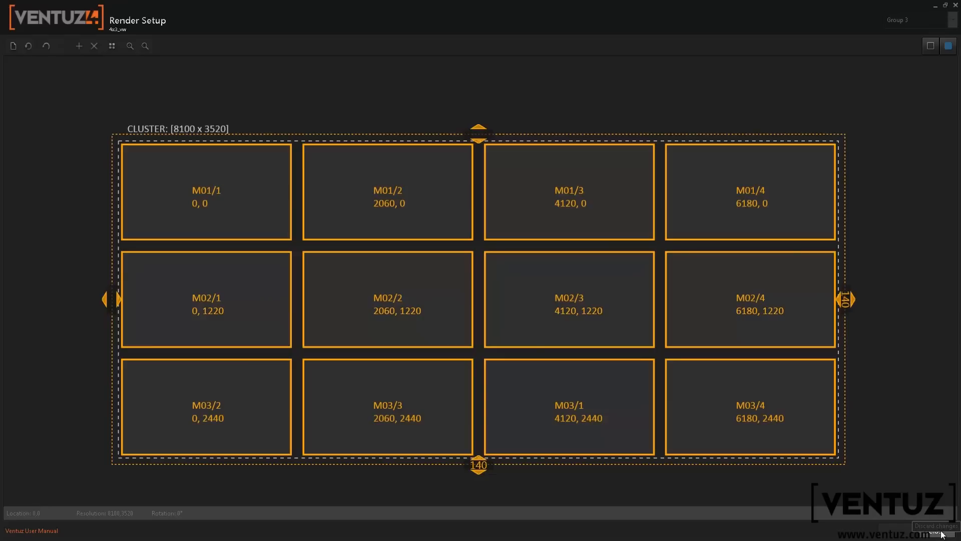
# Step: Save the 4x3_vw layout from Render Setup, making it Group 3's active configuration
pyautogui.click(932, 526)
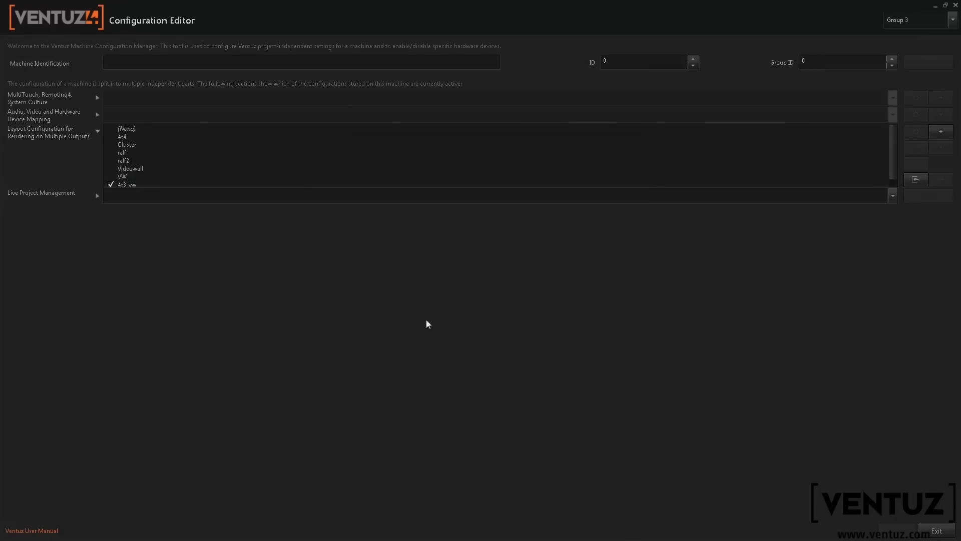
pyautogui.moveTo(204, 245)
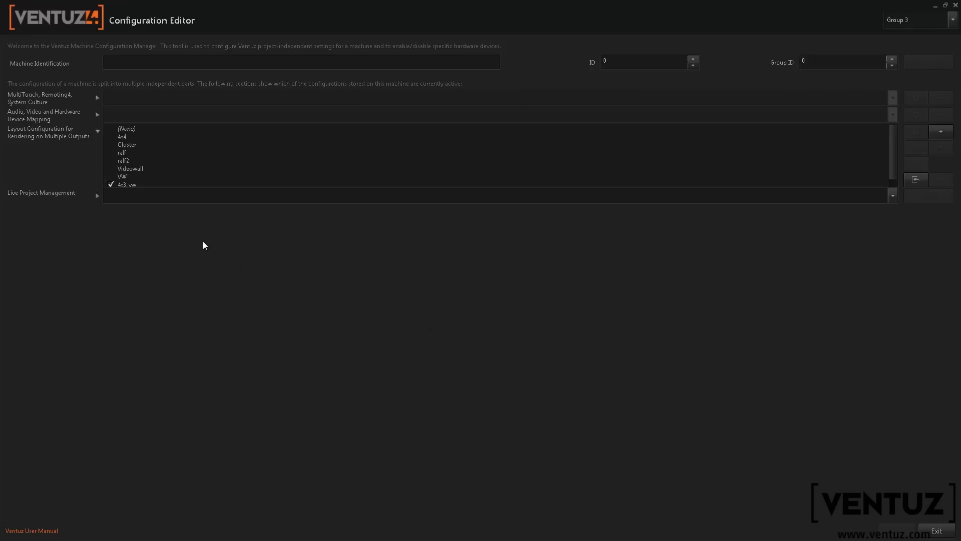
pyautogui.moveTo(231, 327)
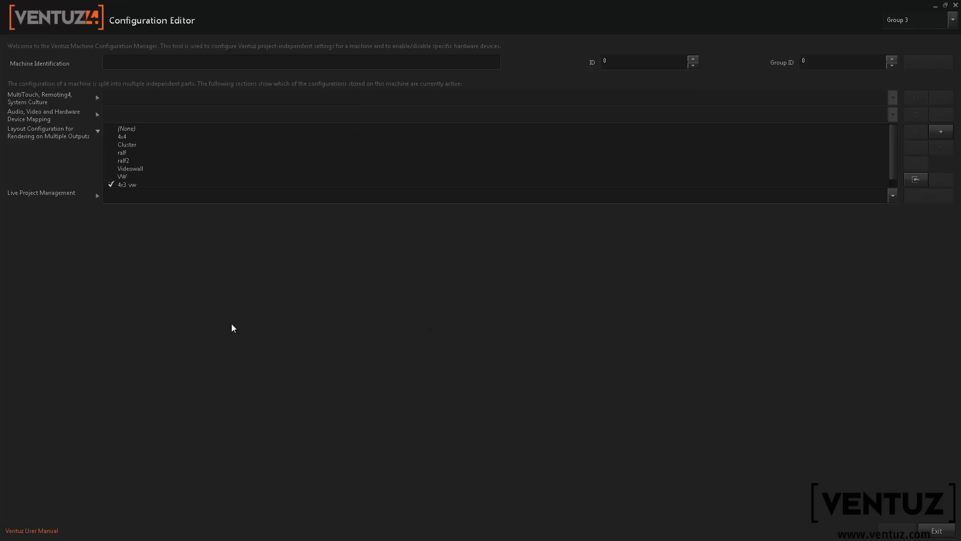
pyautogui.moveTo(909, 446)
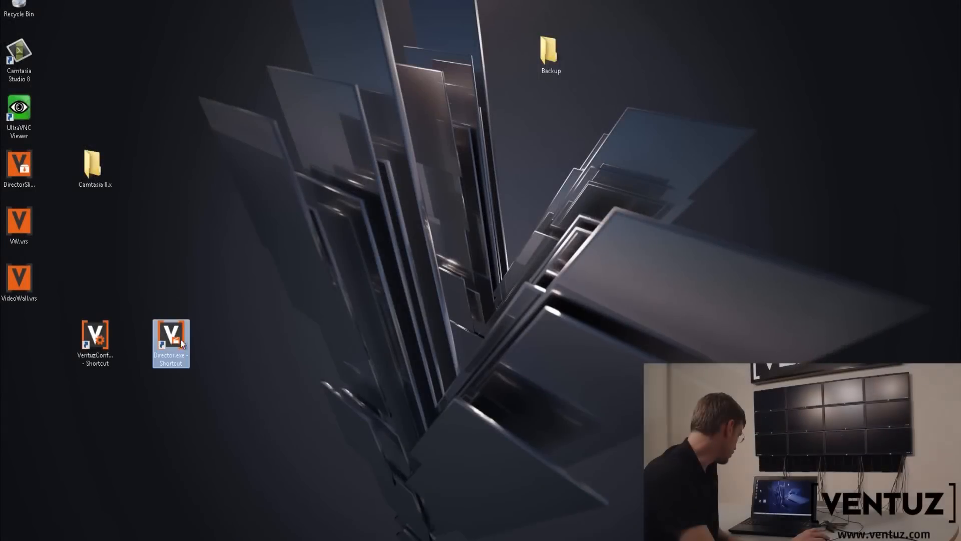
# Step: Start Ventuz Director and load the Frankfurt Snakes – Munic Fireballs hockey show
pyautogui.doubleClick(170, 343)
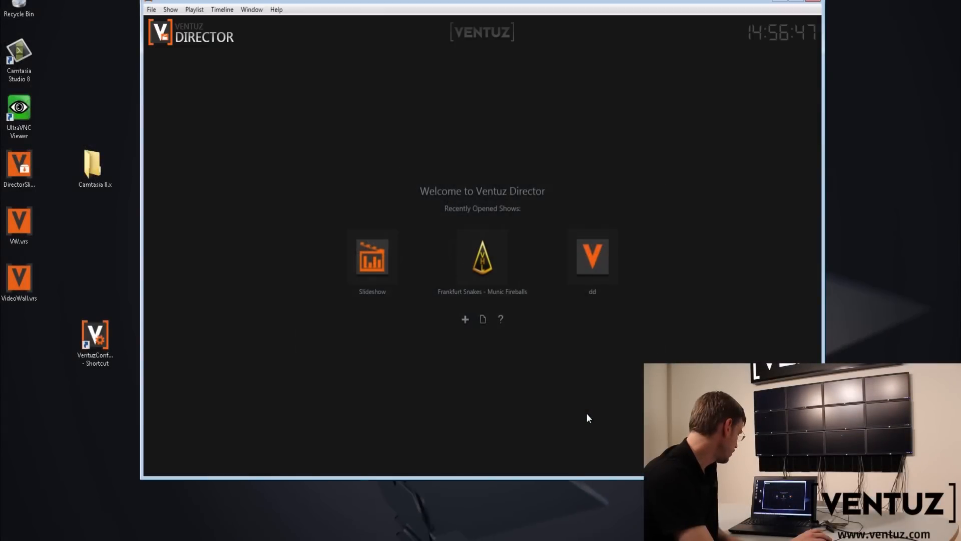
pyautogui.moveTo(429, 189)
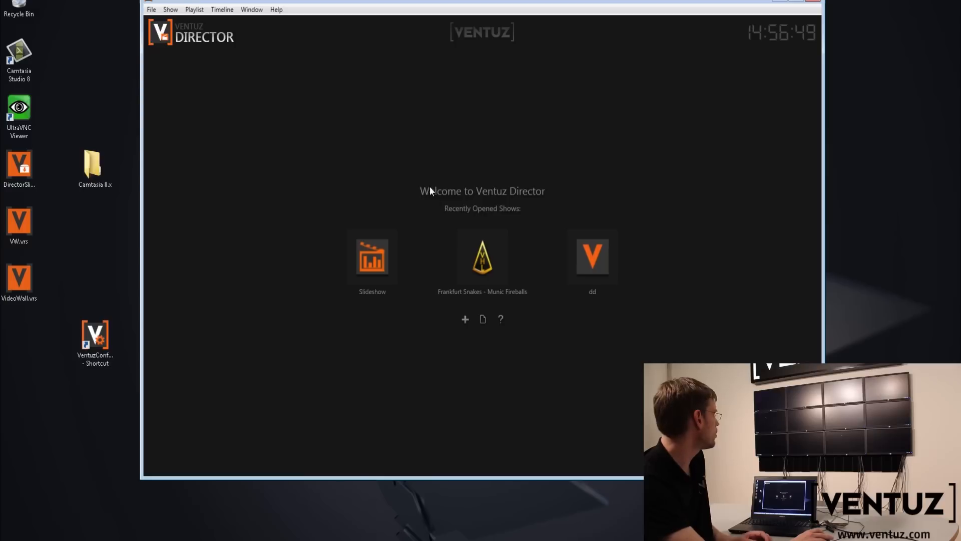
pyautogui.moveTo(483, 256)
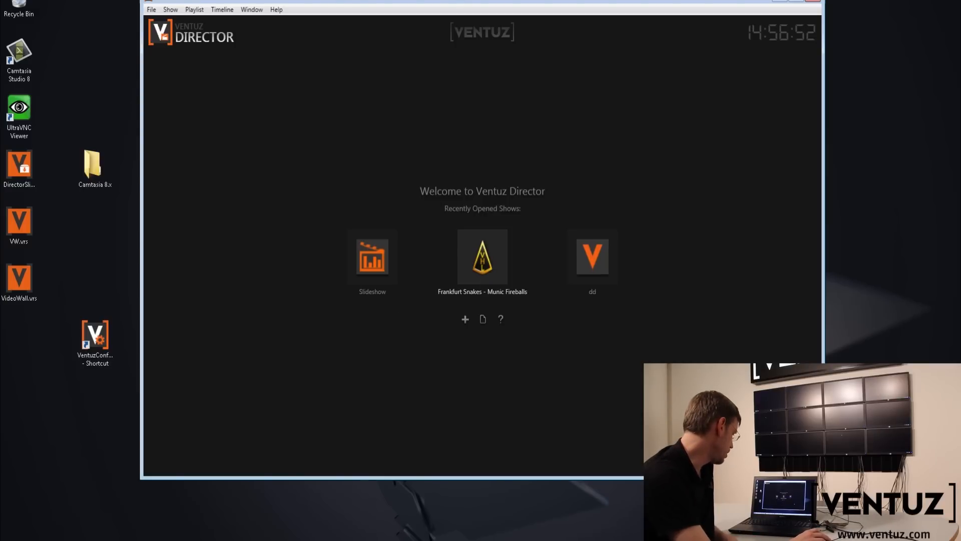
pyautogui.doubleClick(483, 257)
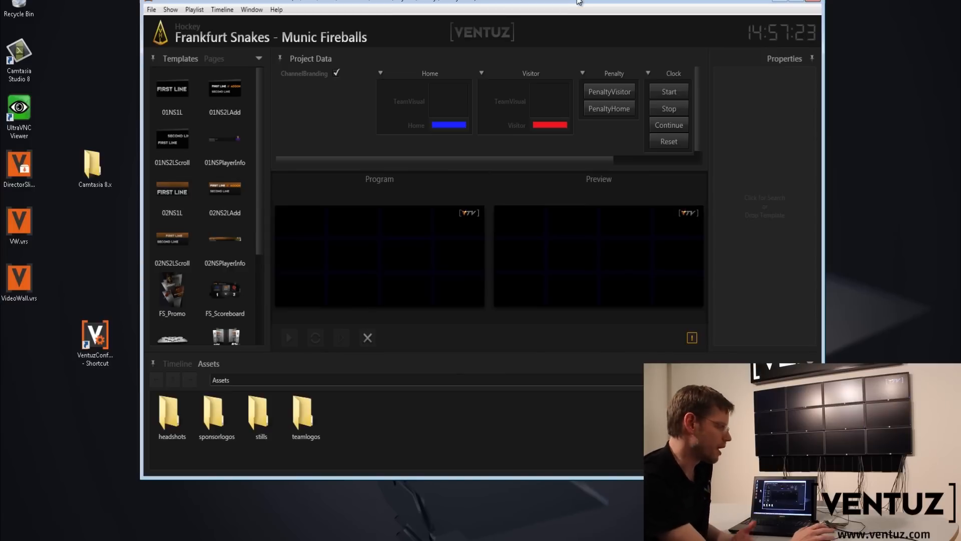
pyautogui.moveTo(593, 12)
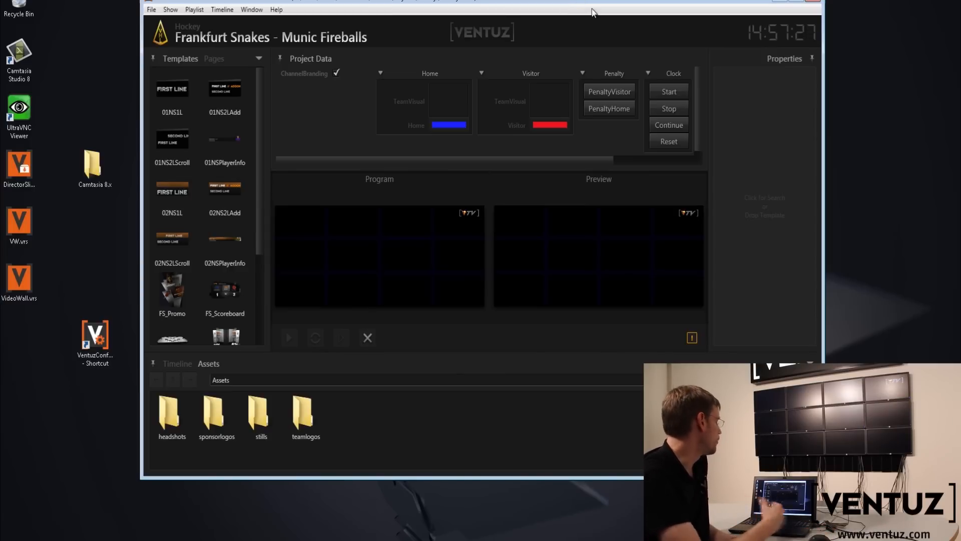
pyautogui.moveTo(717, 67)
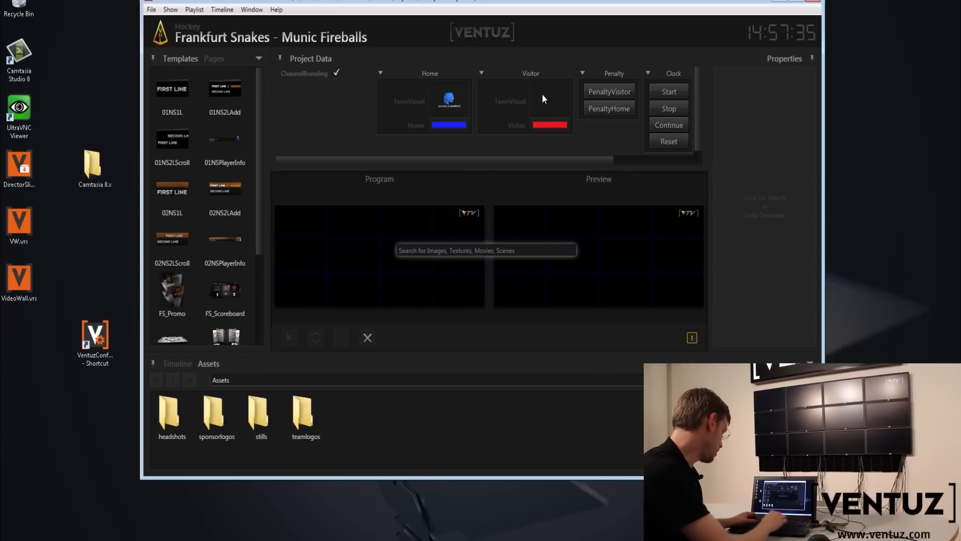
# Step: Assign a 'ham' team visual, maximize Director and switch to the show's Pages list
pyautogui.write('ham')
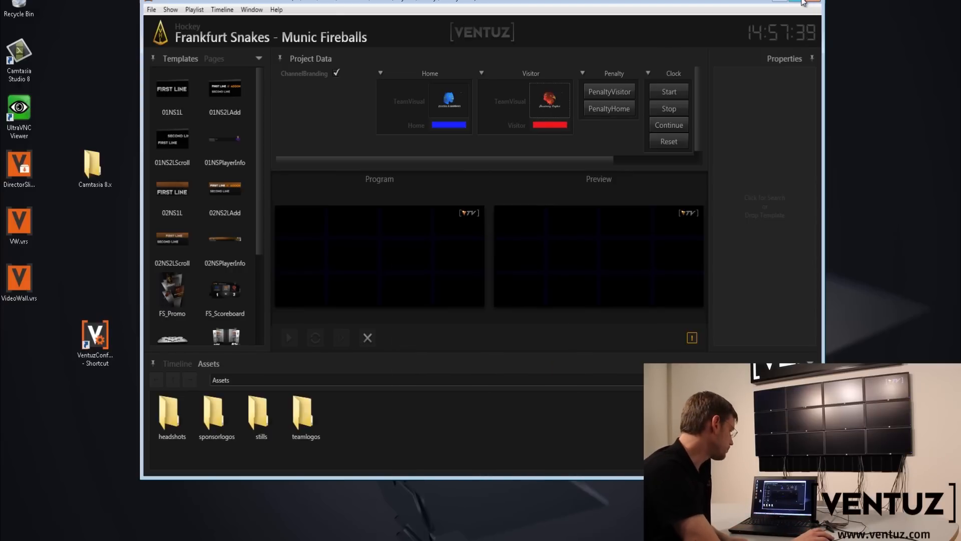
pyautogui.click(802, 2)
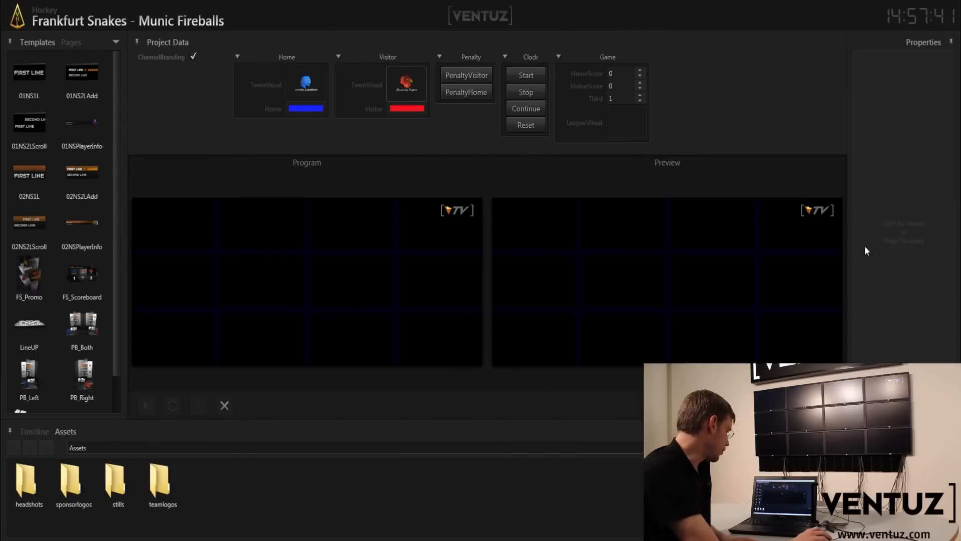
pyautogui.moveTo(72, 47)
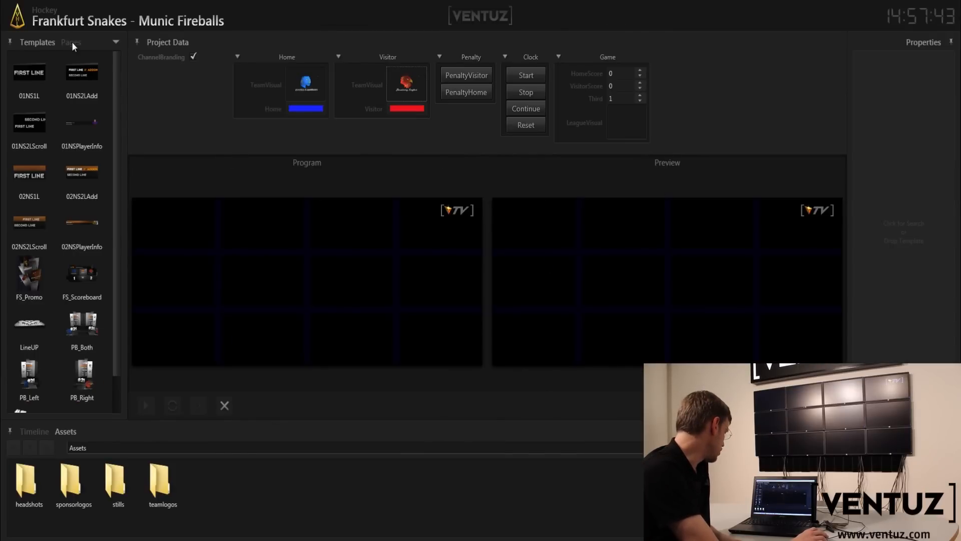
pyautogui.click(71, 42)
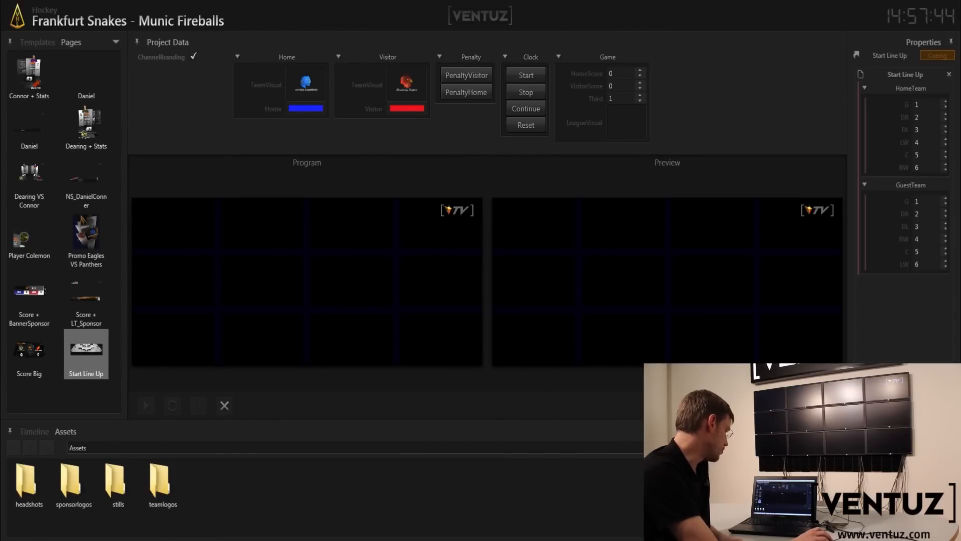